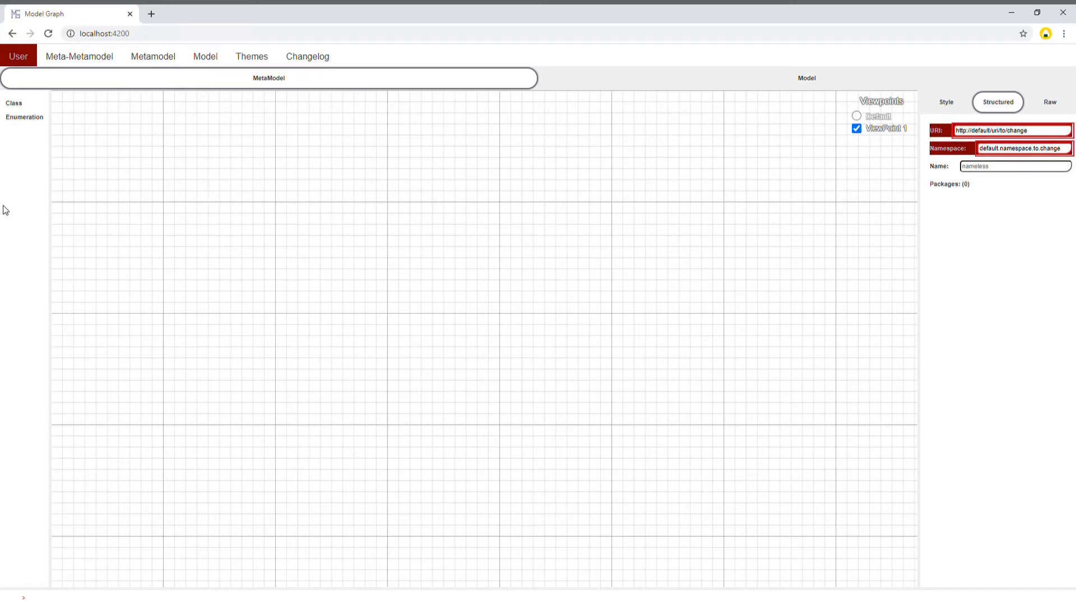
mouse_move(151, 103)
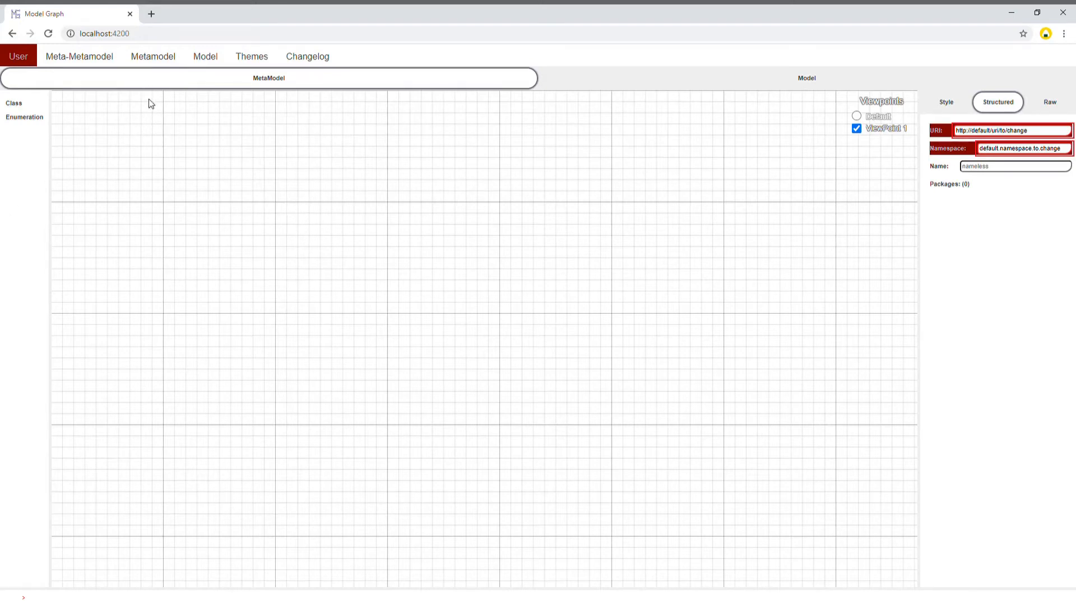
mouse_move(95, 136)
type("Car")
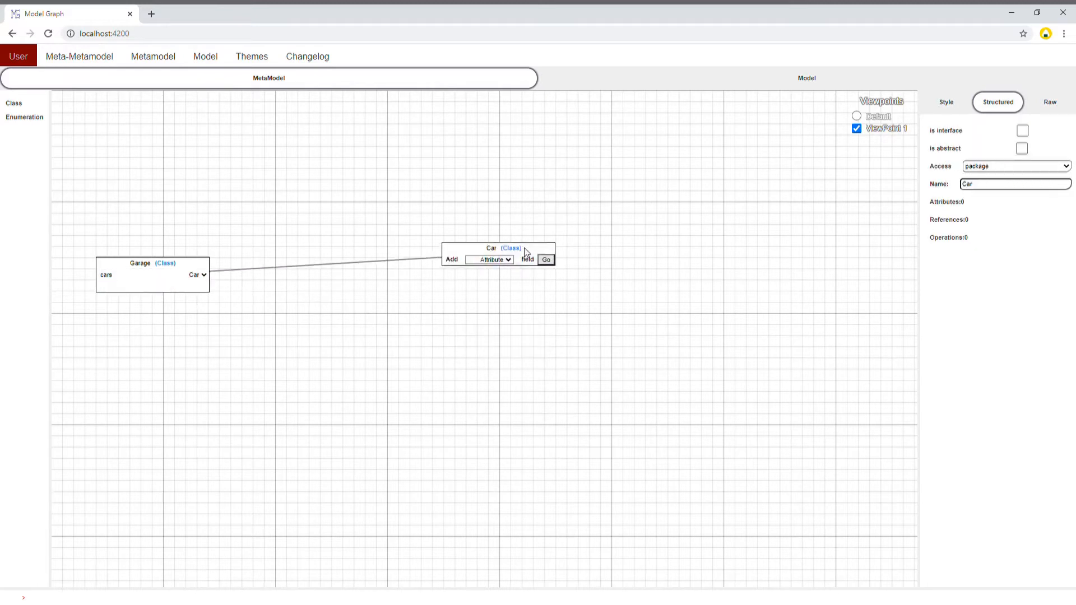
Add a Wheel reference from Car to a new class and rename that class Tire.
left_click(545, 259)
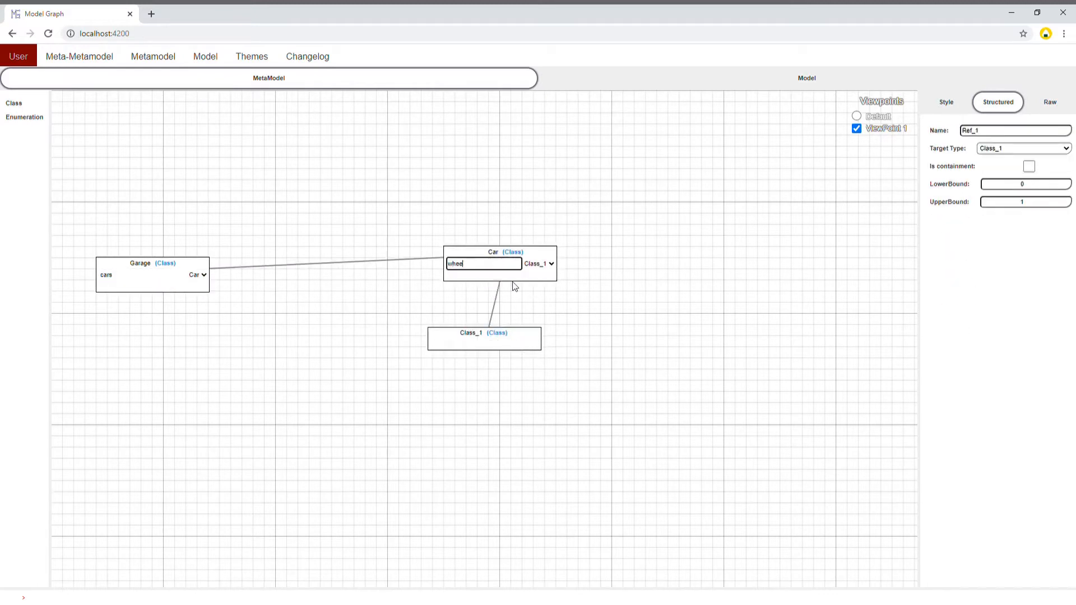
left_click(484, 333)
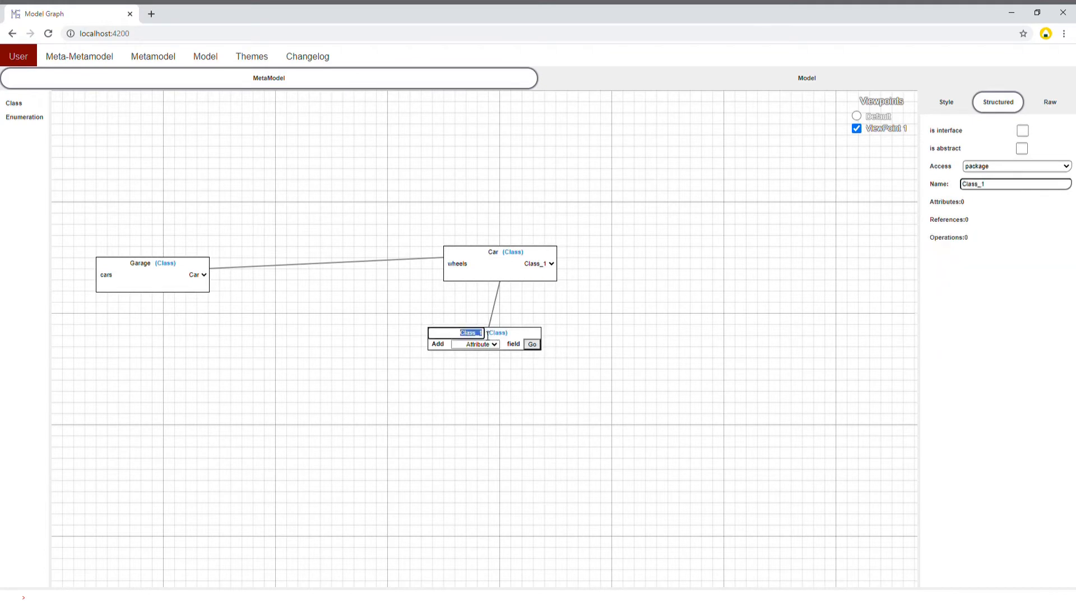
type("Wheel")
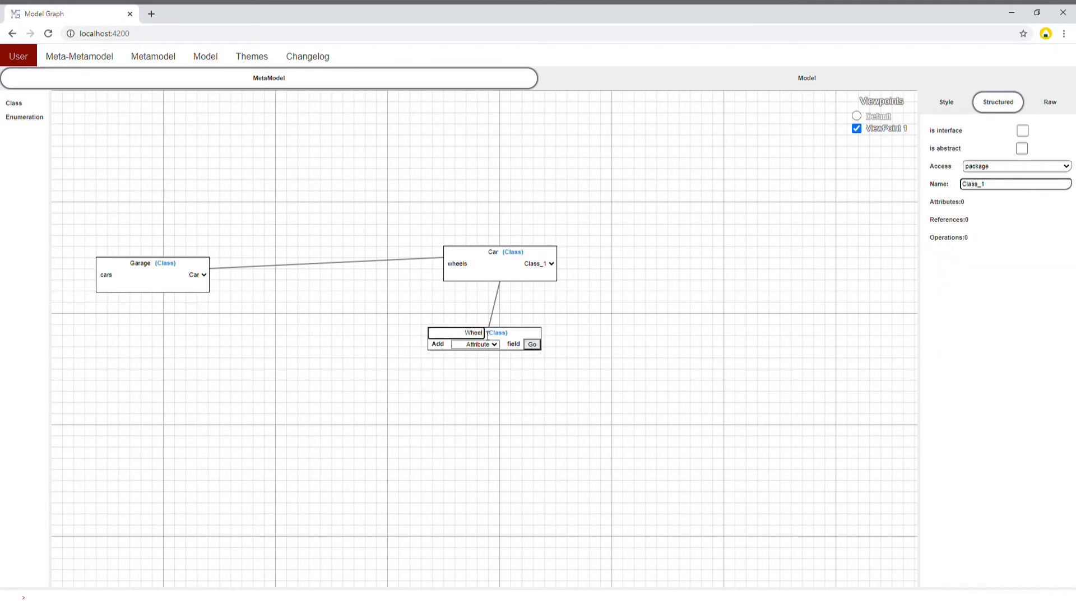
type("Tire")
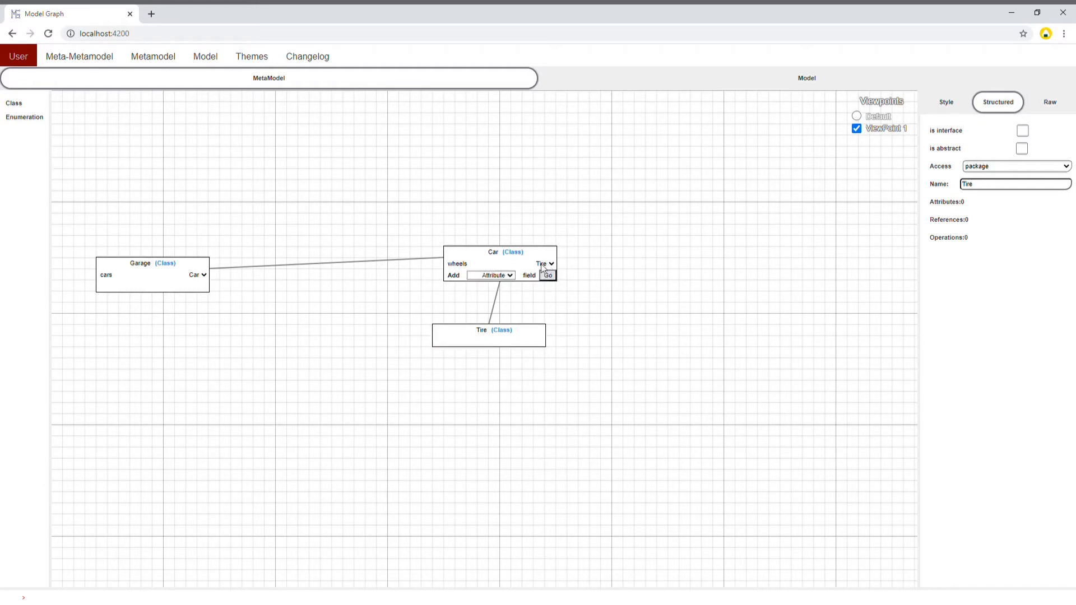
Rename Car's reference to tires and add a new class named SpareTire below Tire.
left_click(547, 275)
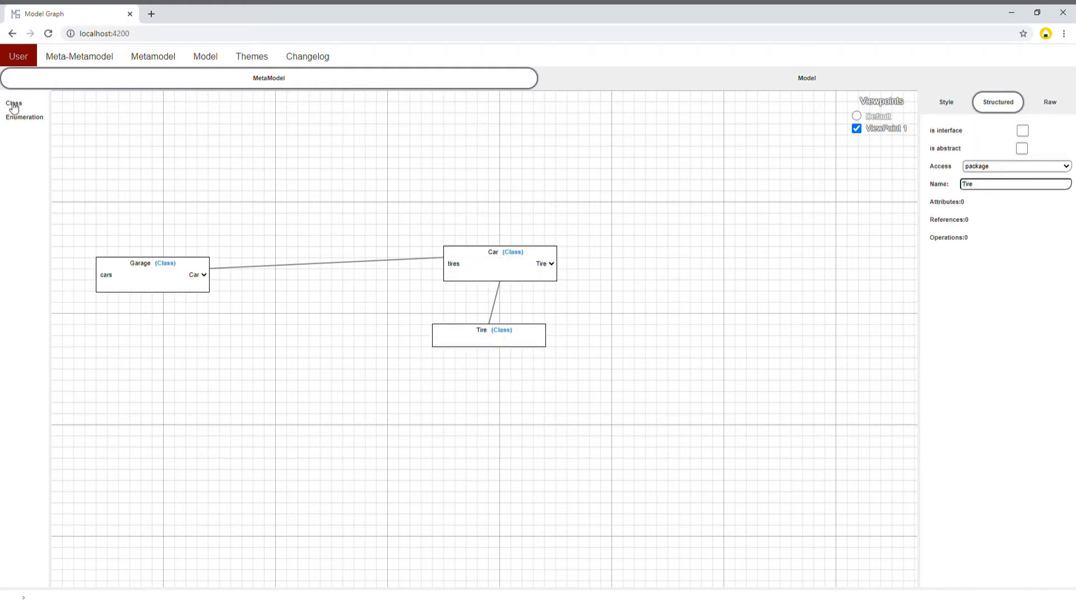
left_click(13, 104)
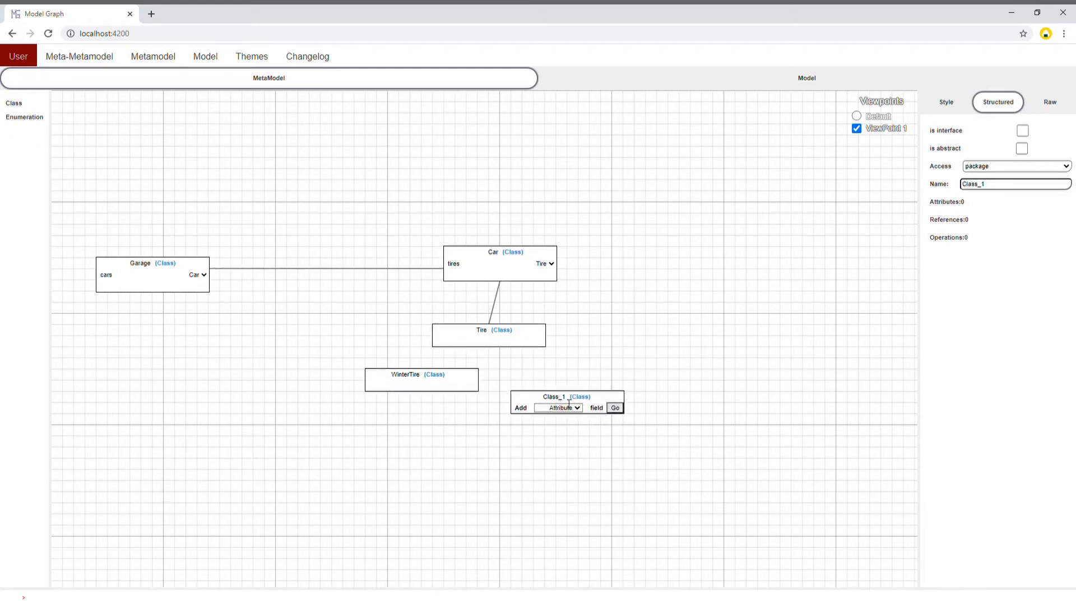
type("SpareTire")
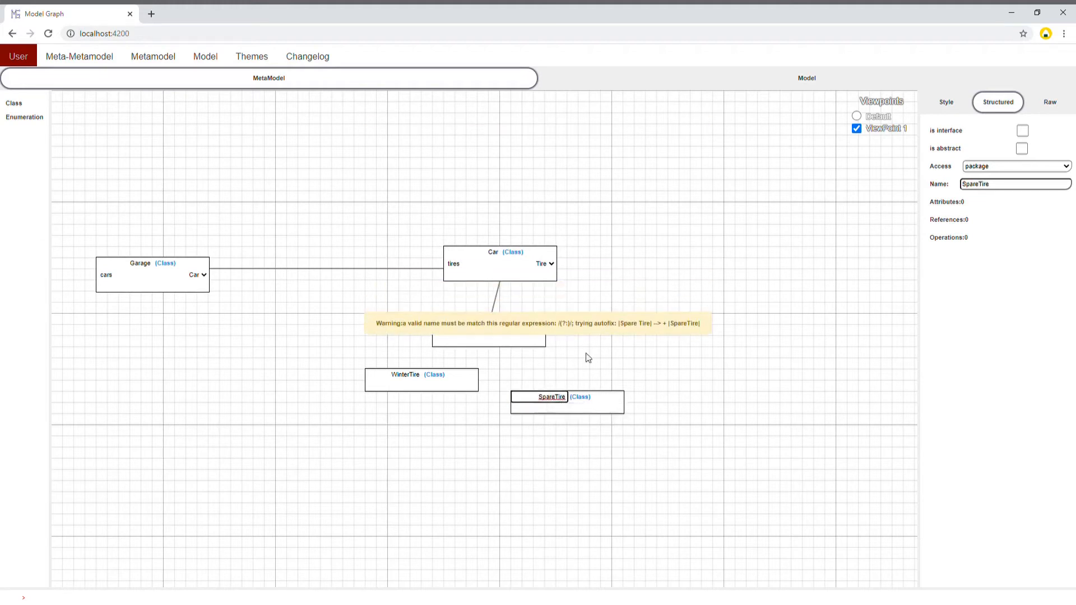
mouse_move(697, 333)
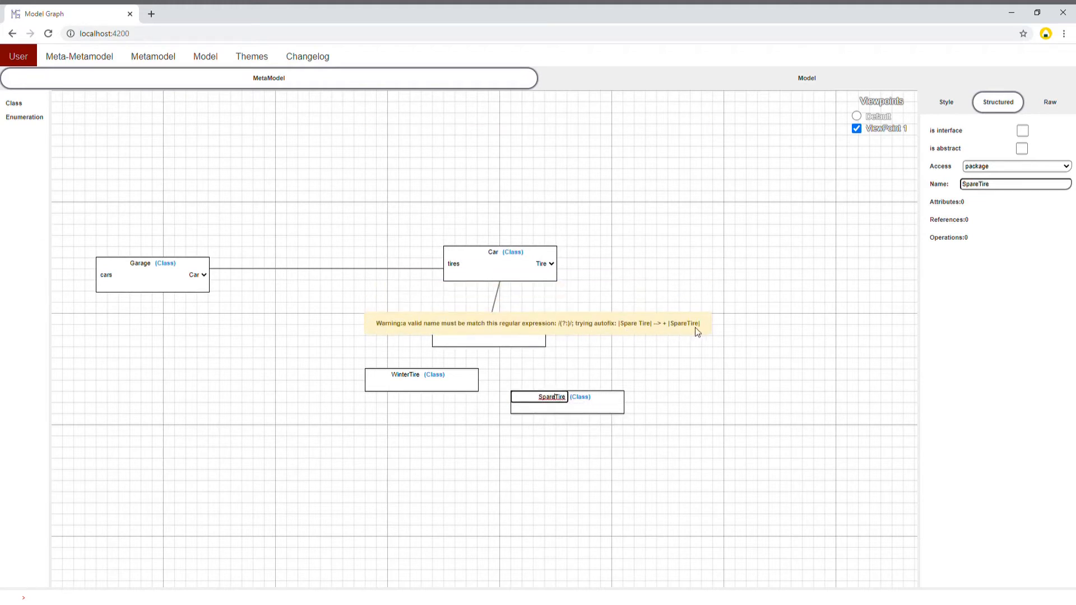
right_click(551, 396)
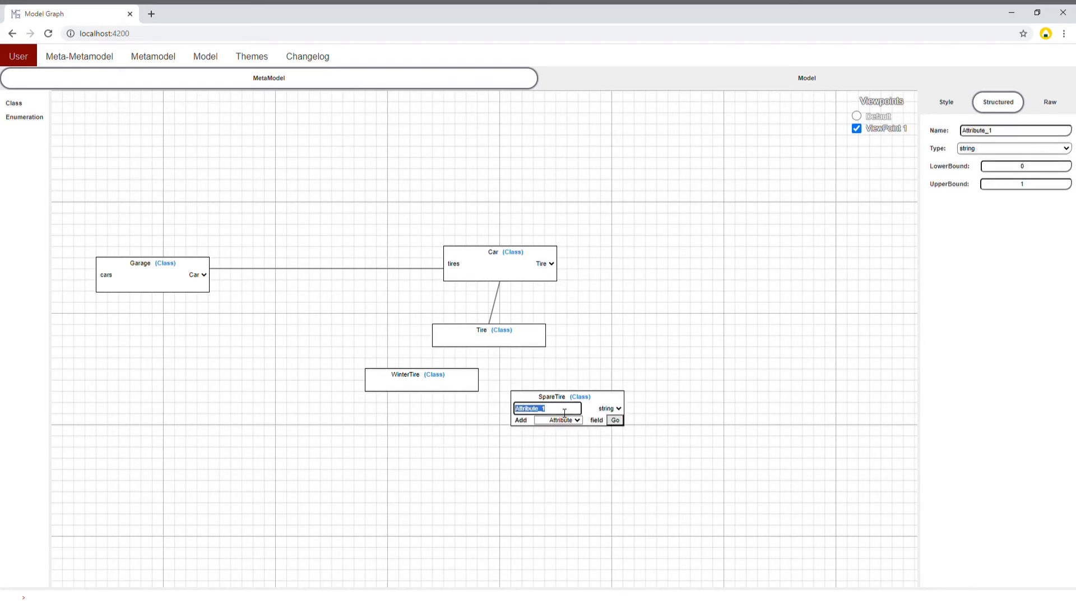
Rename SpareTire's attribute to maxWeight.
type("maxWeight")
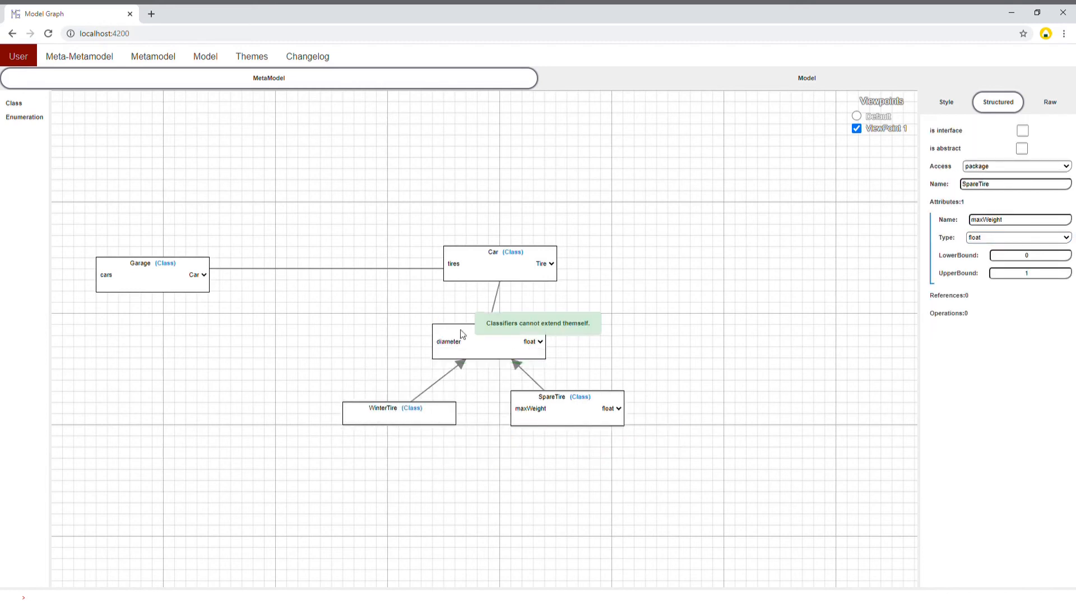
left_click(566, 396)
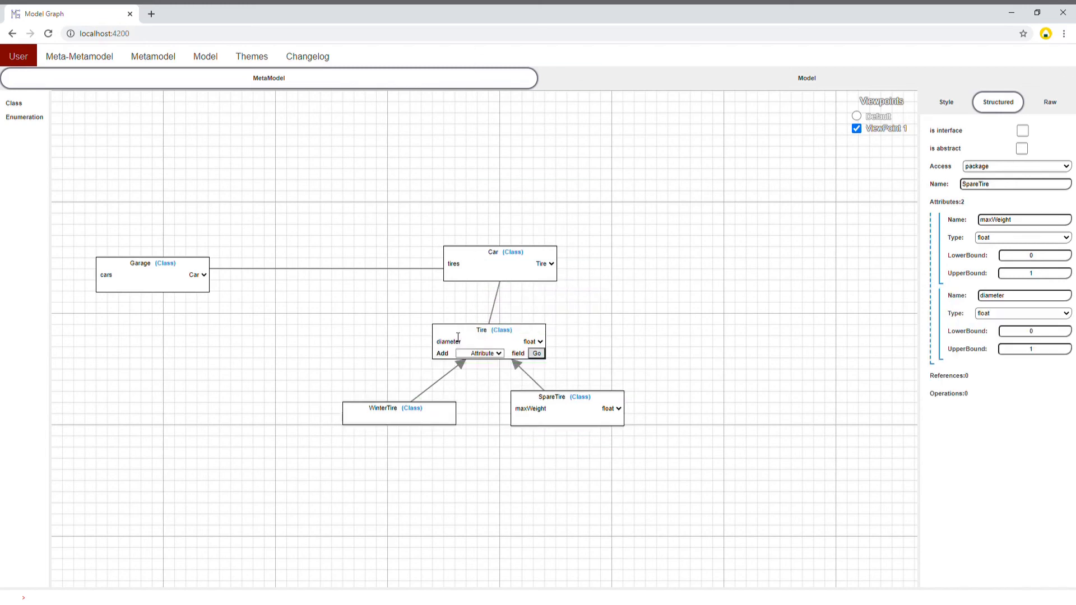
left_click(550, 397)
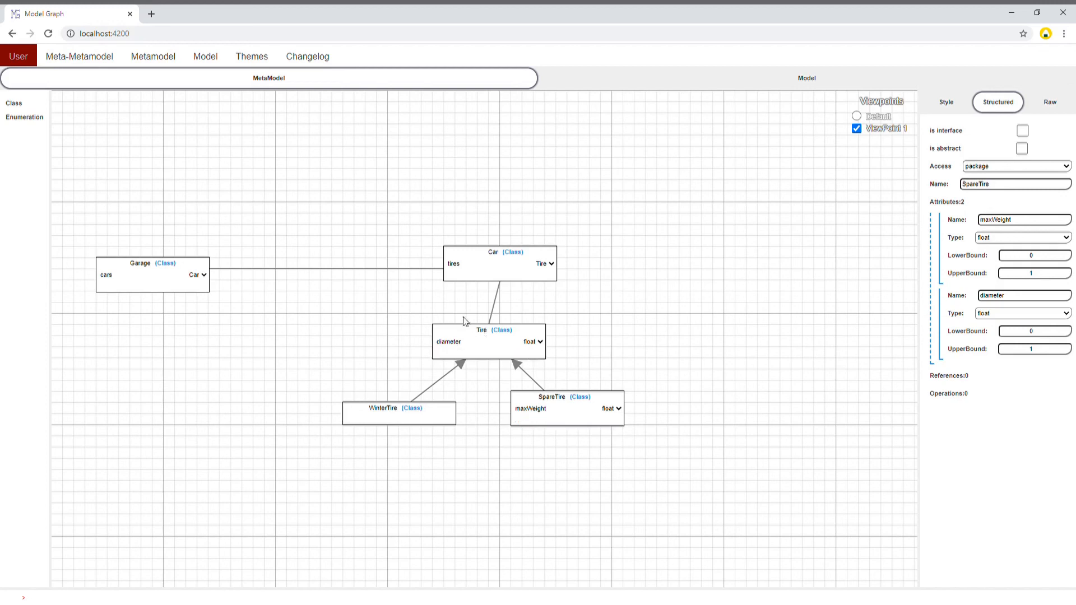
mouse_move(468, 74)
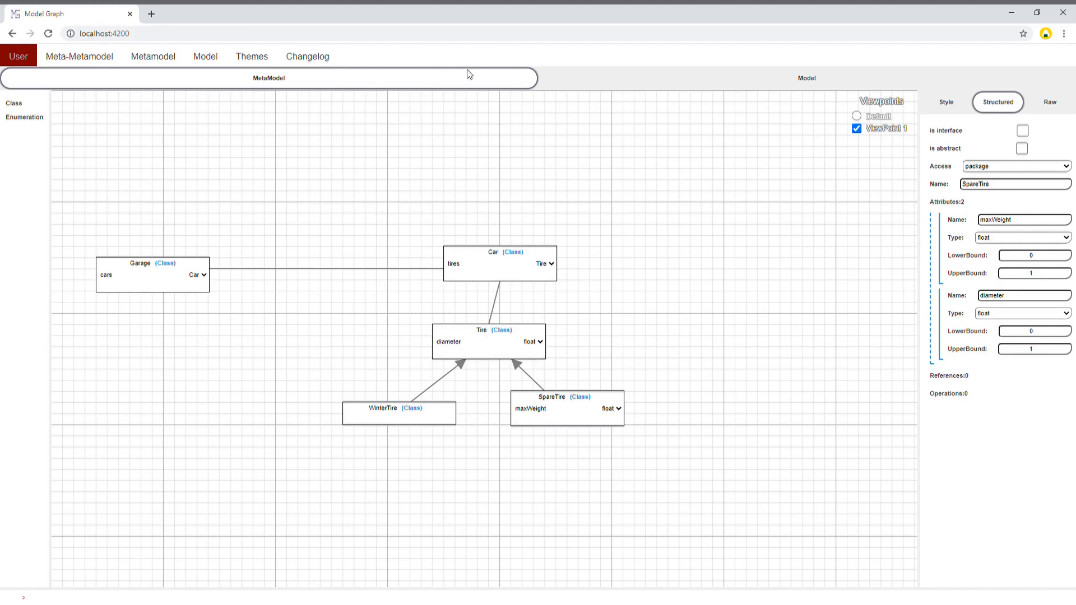